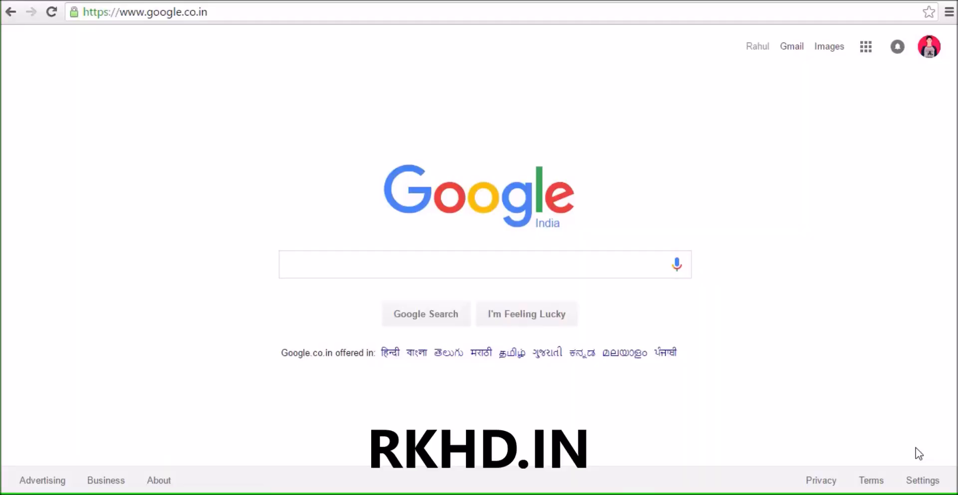
# Step: Load rkhd.in in place of the Google homepage
pyautogui.click(145, 12)
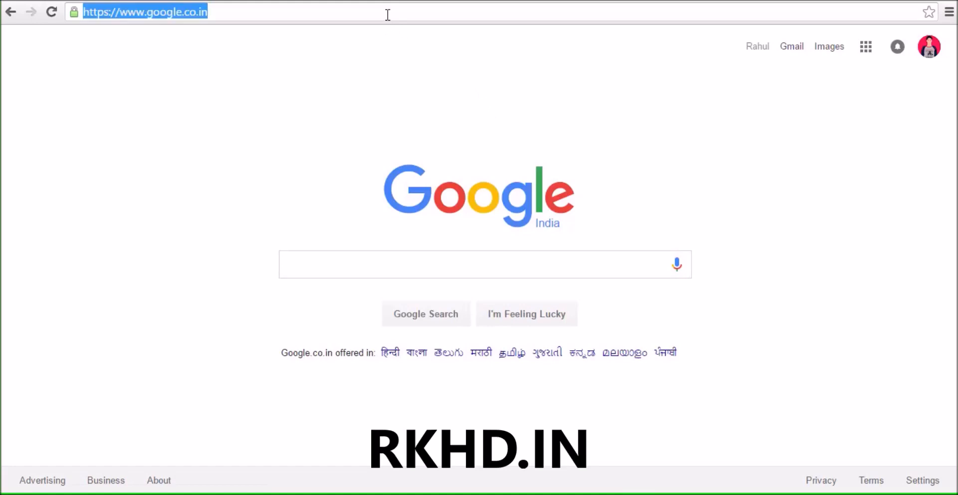
pyautogui.write('rkhd.in')
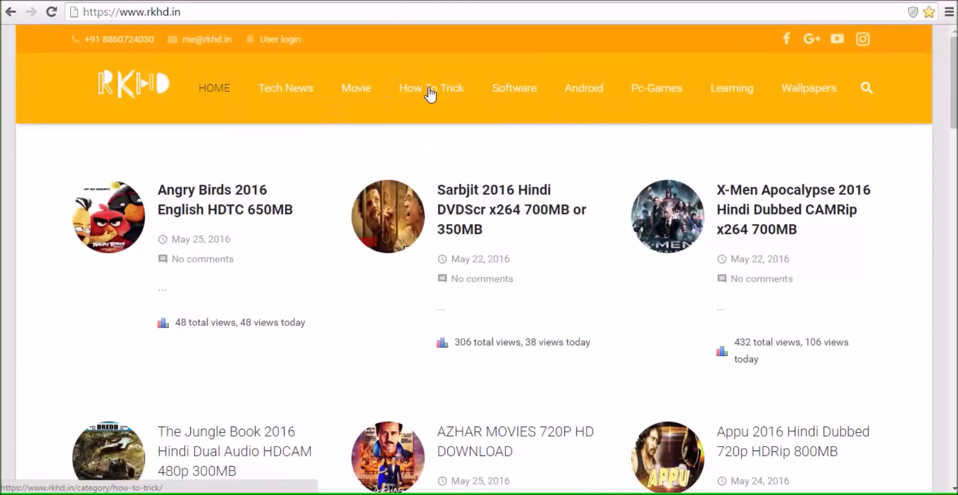
# Step: Open the How To Trick post 'How to make free internet call from pc' and scroll to PopTox
pyautogui.click(431, 88)
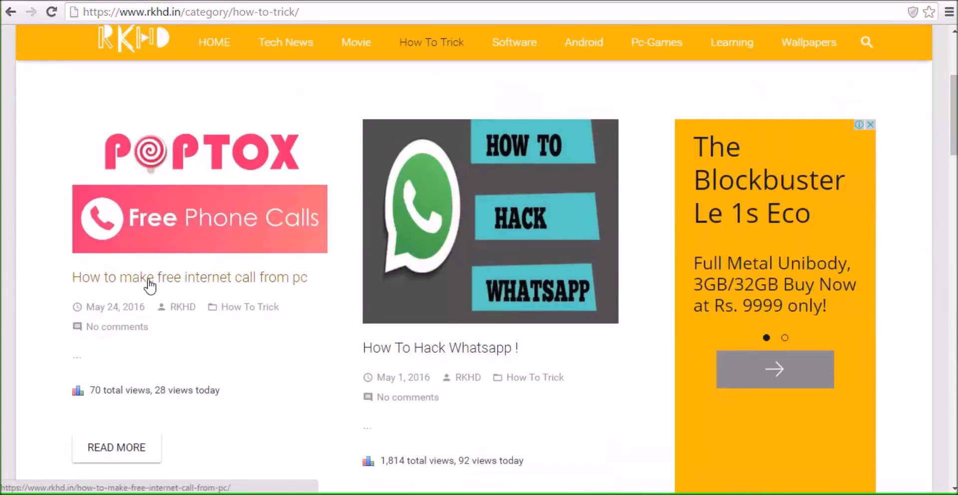
pyautogui.click(189, 277)
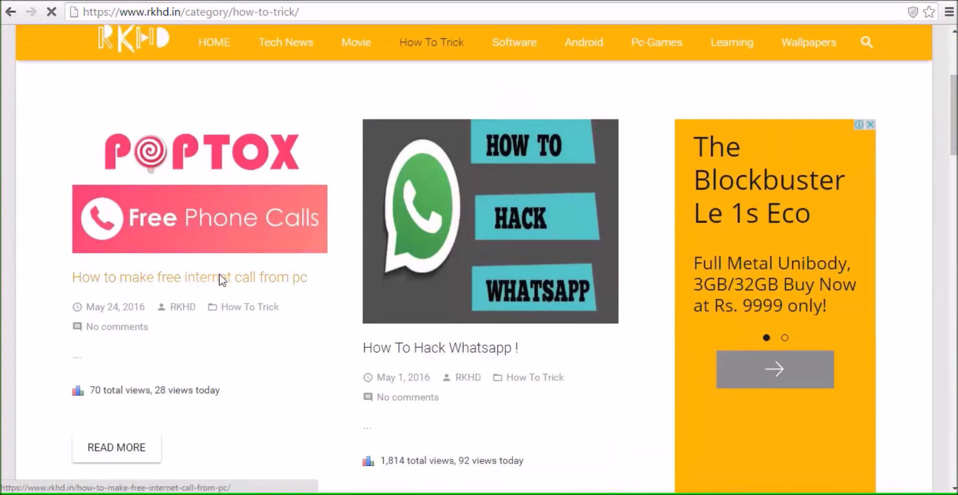
pyautogui.click(190, 277)
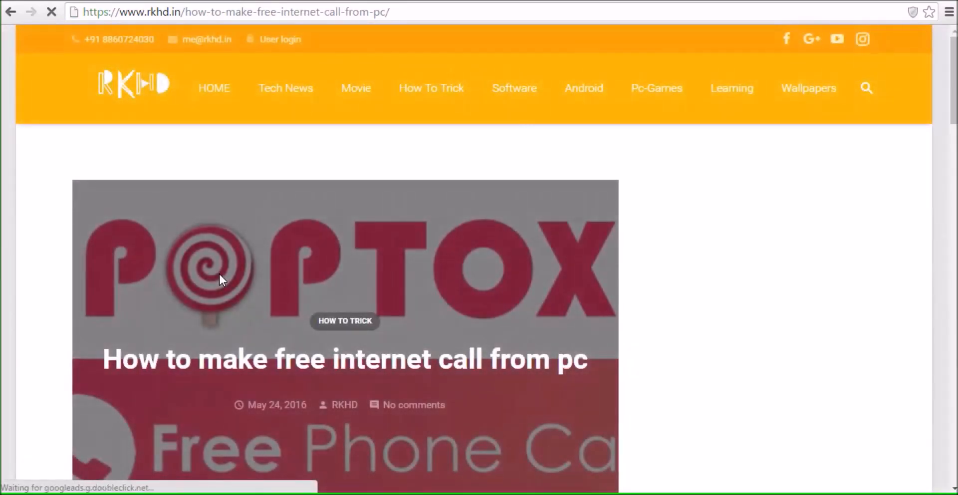
pyautogui.scroll(-3)
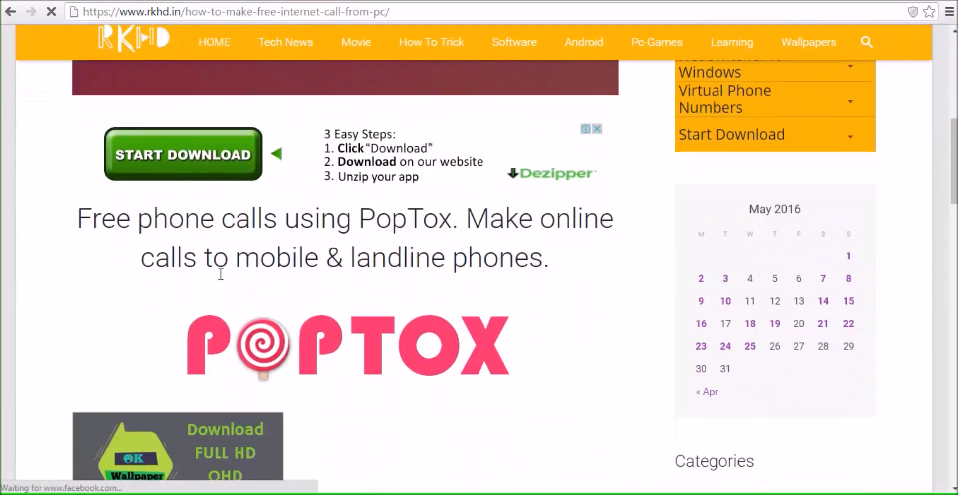
pyautogui.scroll(-3)
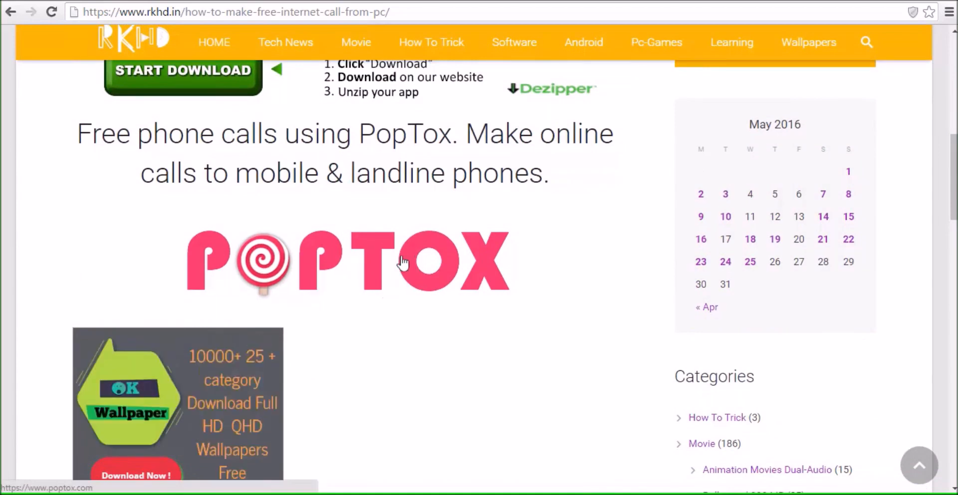
pyautogui.moveTo(382, 272)
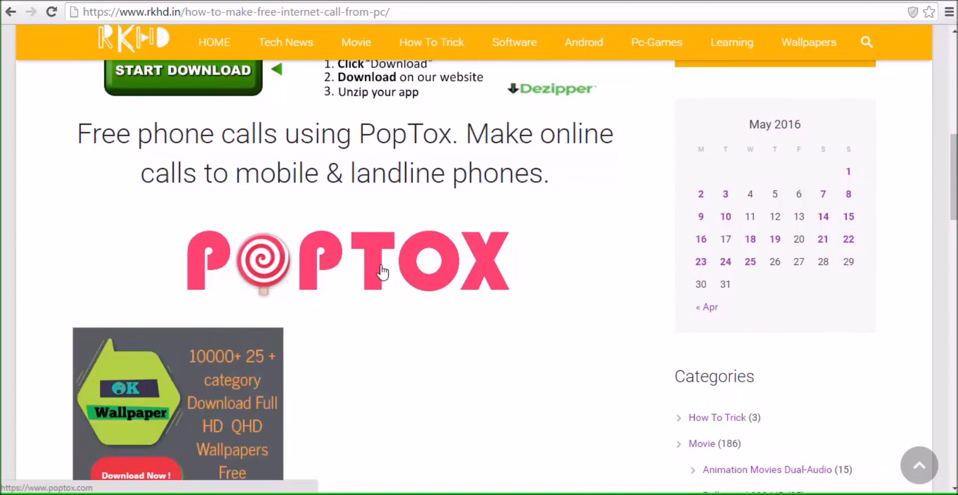
# Step: Follow the article's PopTox link to poptox.com and scroll to its phone dialer
pyautogui.click(382, 264)
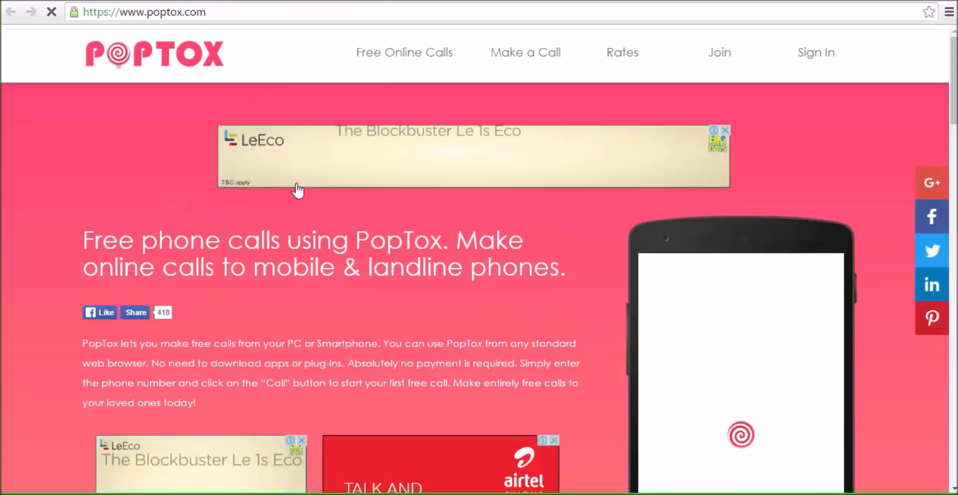
pyautogui.scroll(-3)
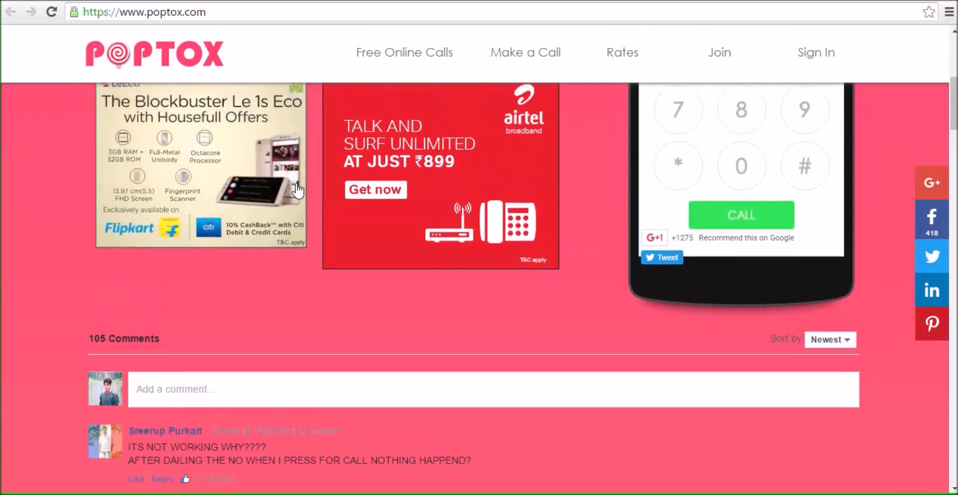
pyautogui.scroll(3)
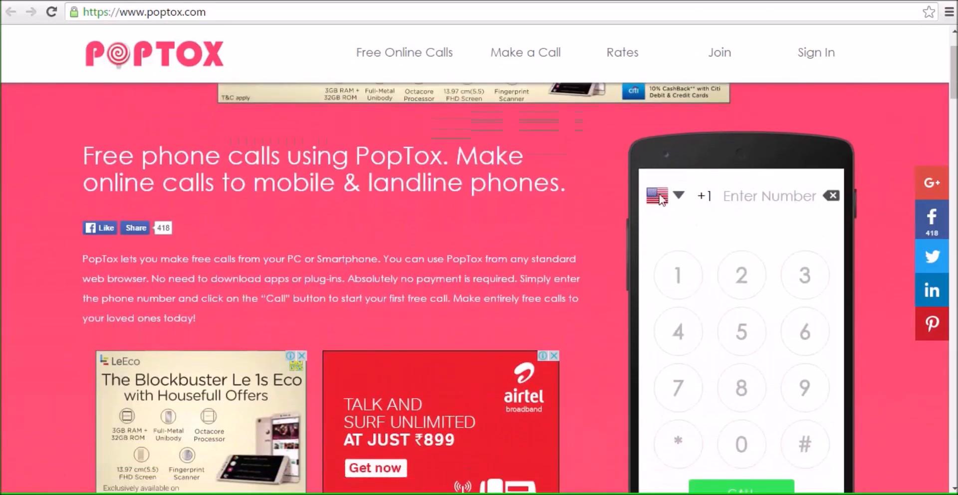
pyautogui.moveTo(719, 52)
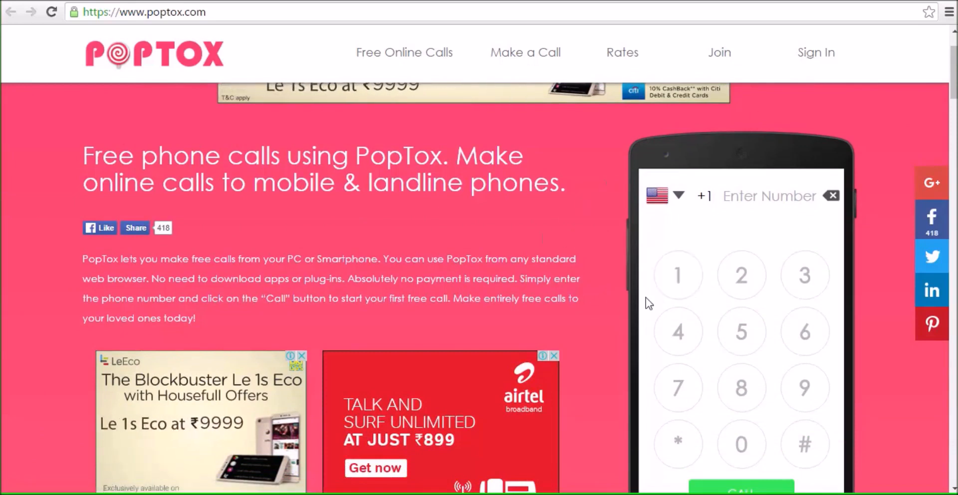
pyautogui.moveTo(613, 259)
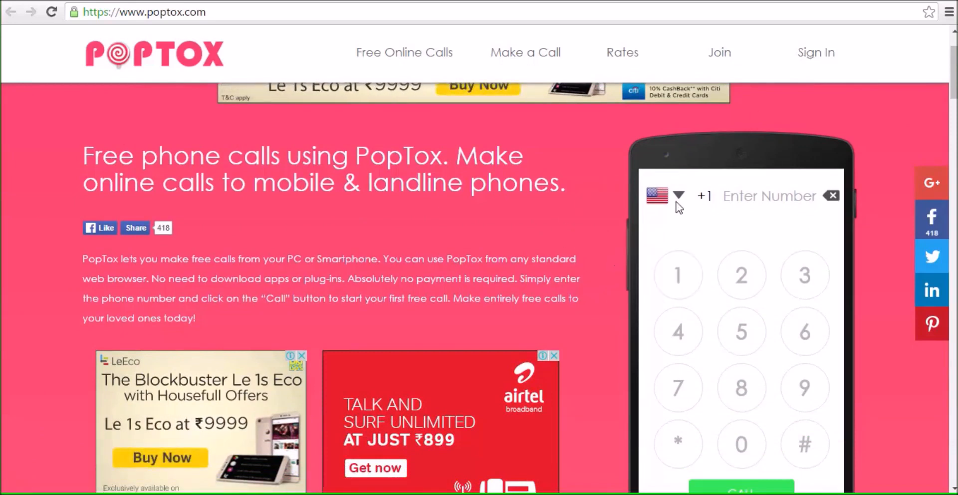
pyautogui.click(678, 196)
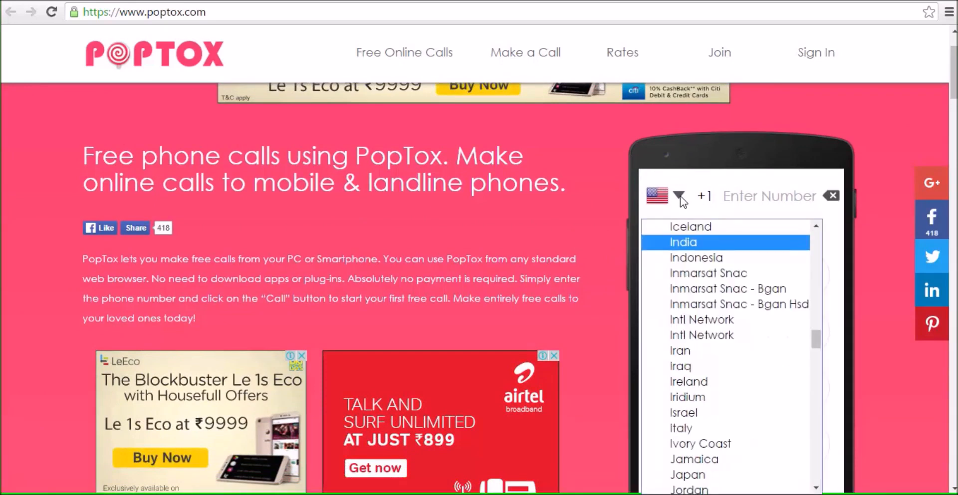
pyautogui.click(683, 242)
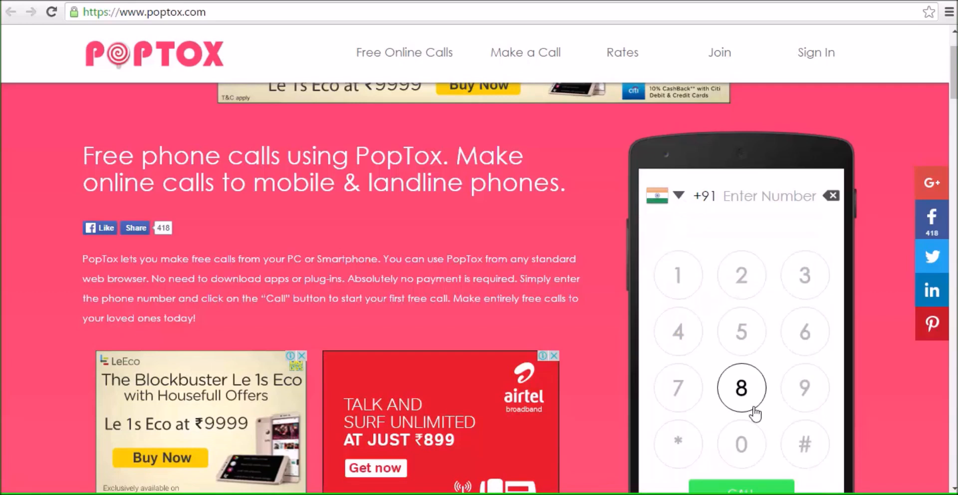
pyautogui.click(677, 387)
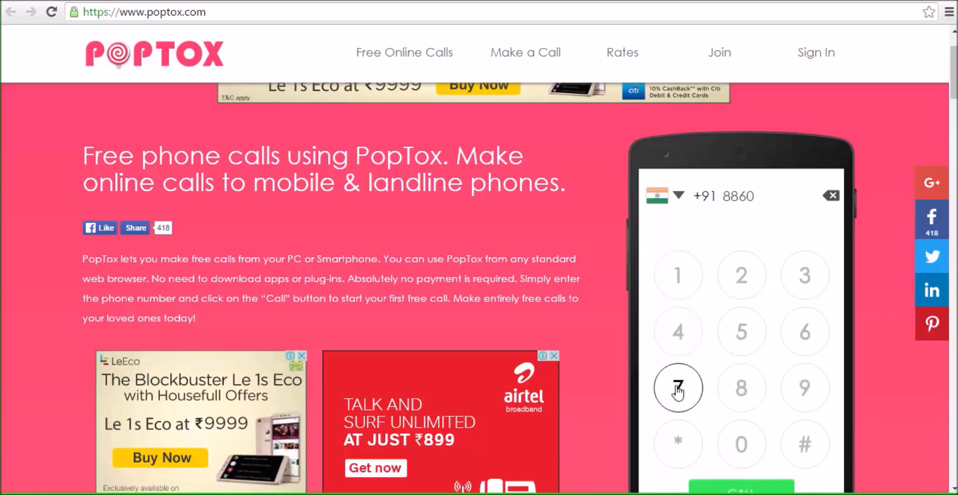
pyautogui.click(741, 275)
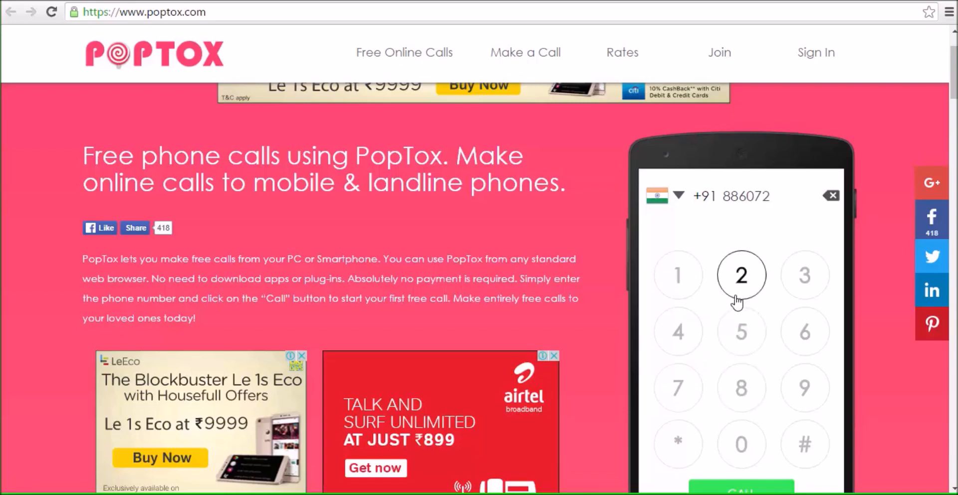
pyautogui.click(678, 388)
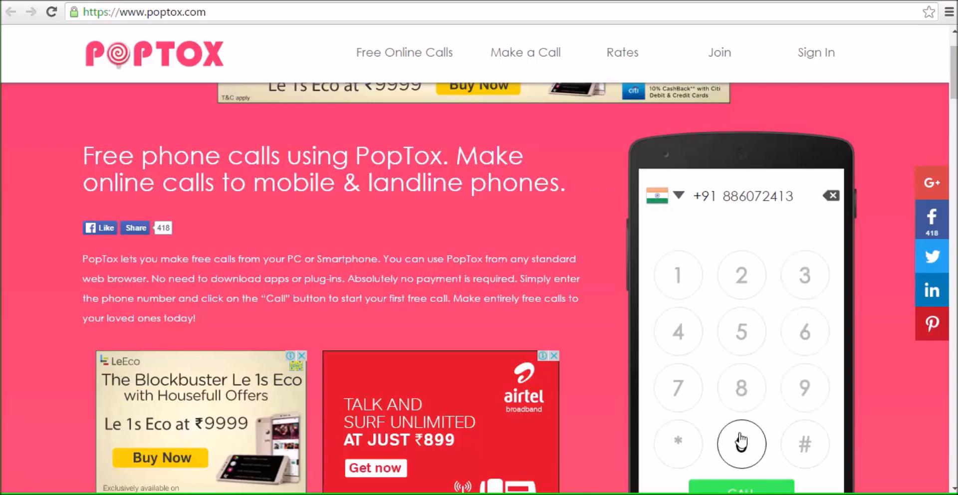
pyautogui.click(742, 444)
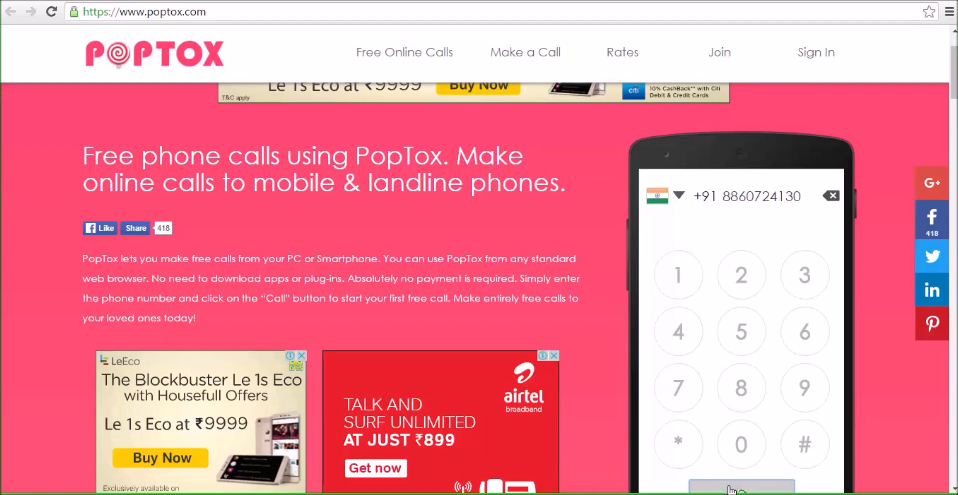
pyautogui.click(741, 486)
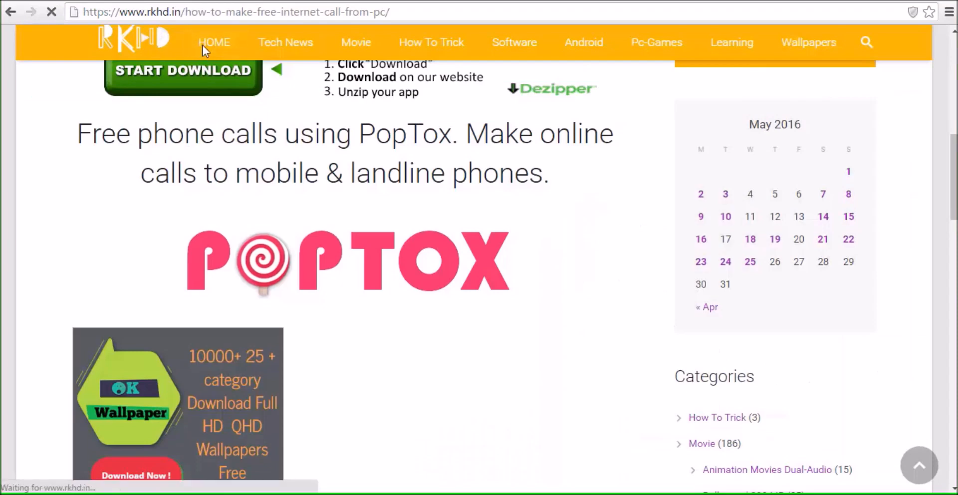
# Step: Return to the RKHD home page, then open and browse the Android section
pyautogui.click(214, 42)
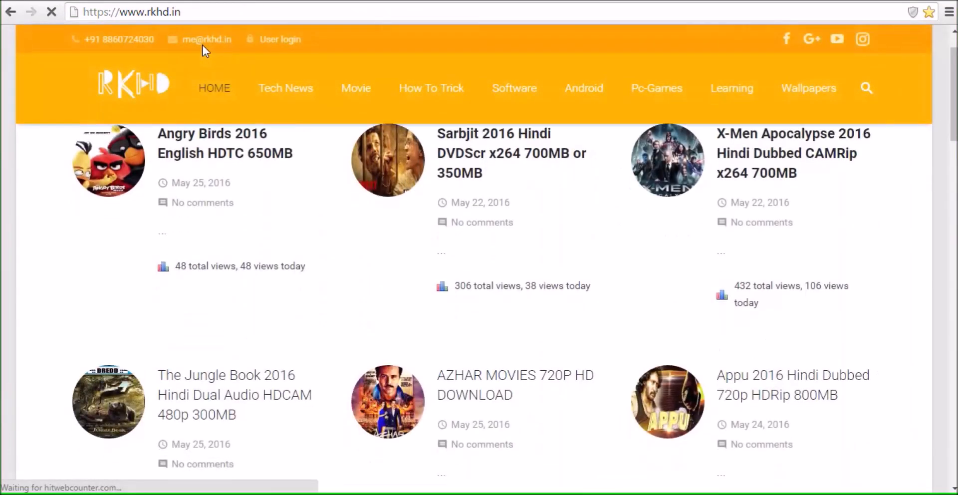
pyautogui.scroll(-3)
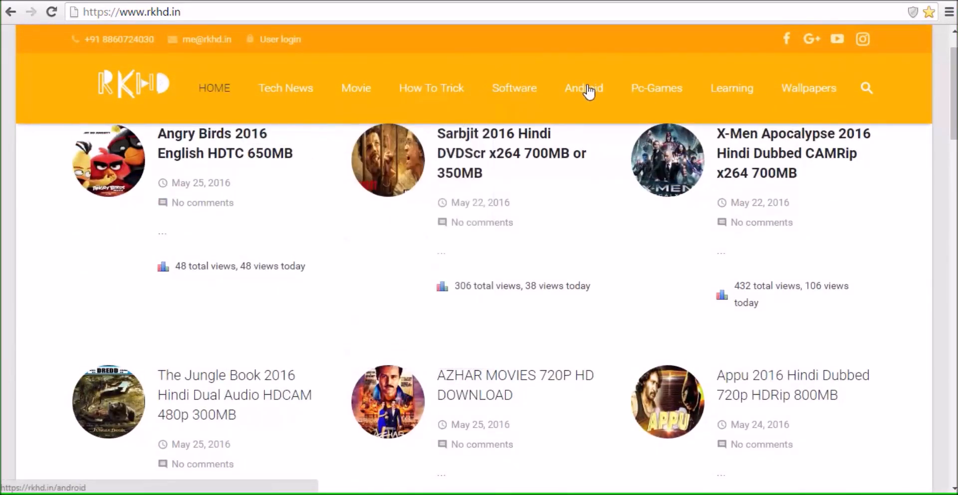
pyautogui.click(583, 87)
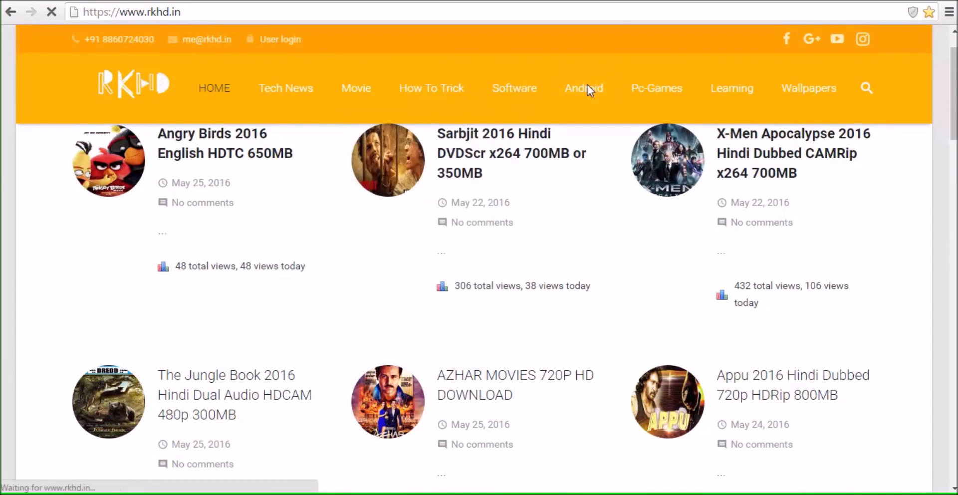
pyautogui.click(583, 88)
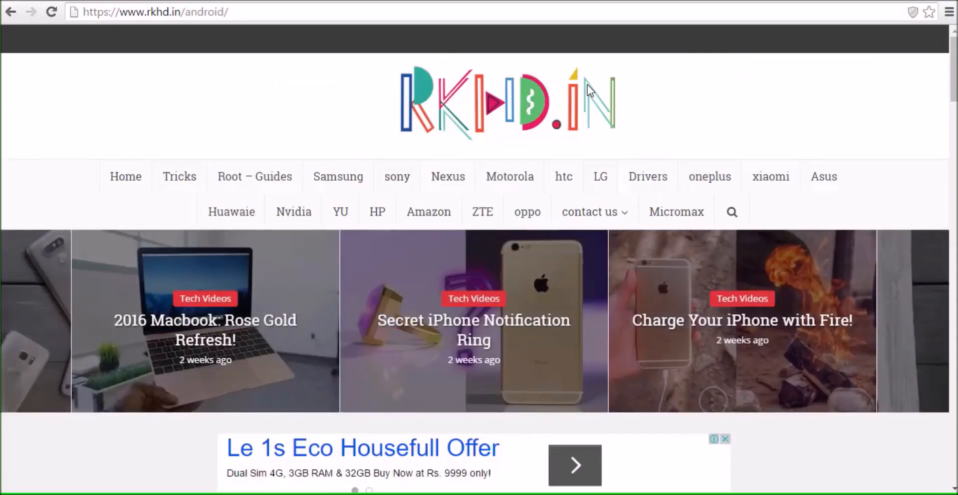
pyautogui.scroll(-3)
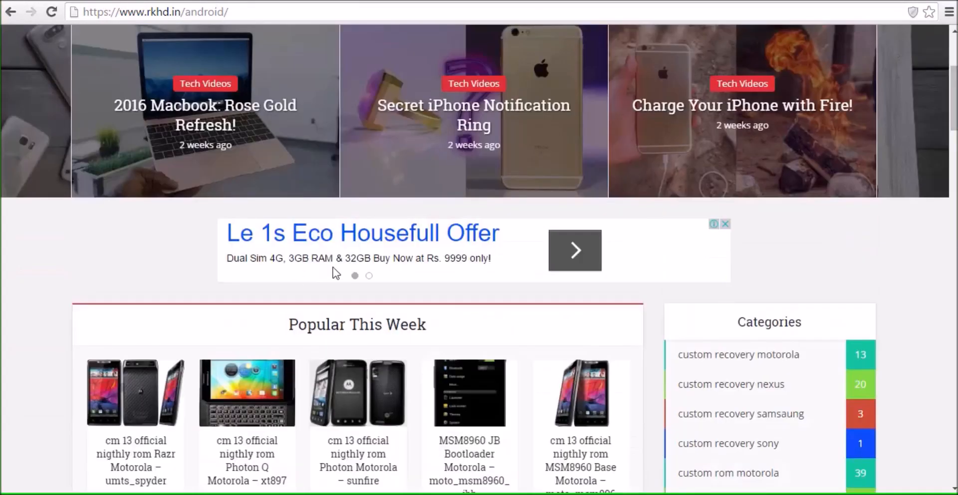
pyautogui.scroll(3)
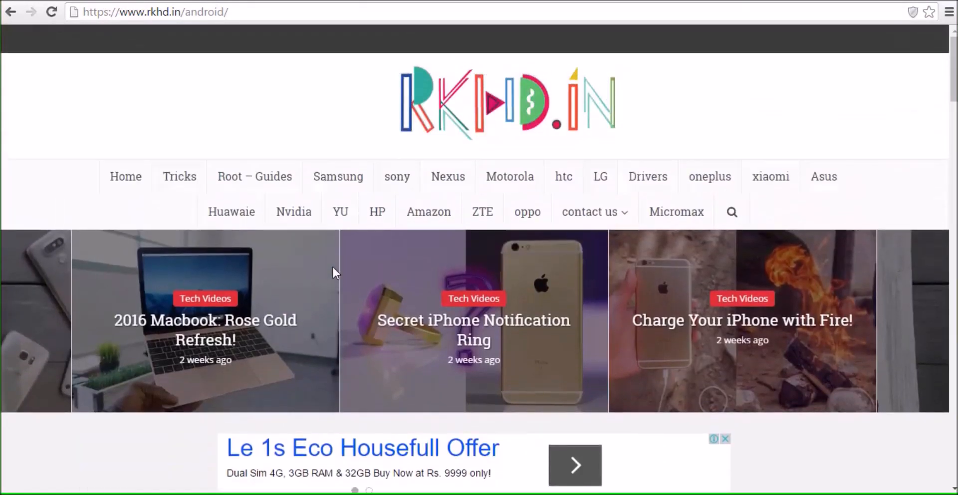